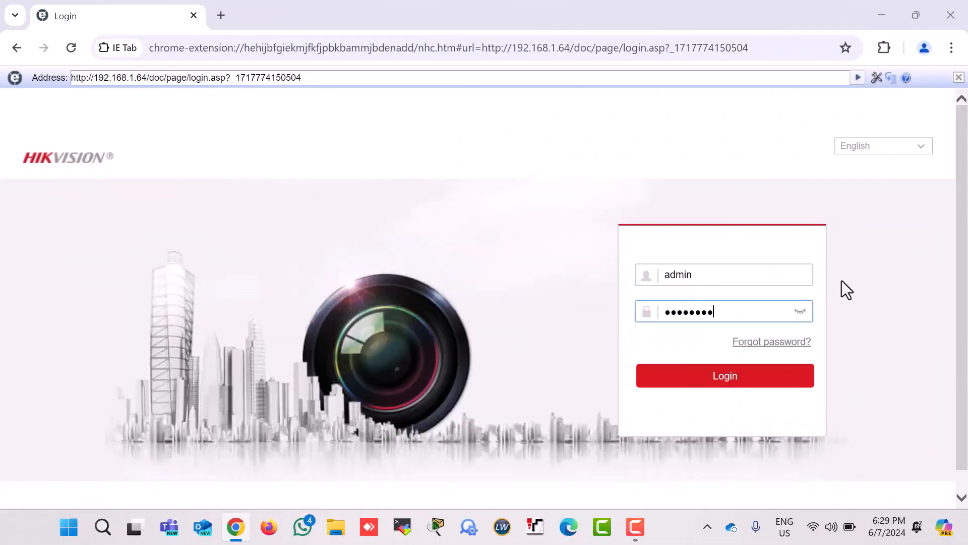
Submit the admin login, then re-enter the password after the incorrect-credentials warning
{"action": "left_click", "coordinate": [725, 375]}
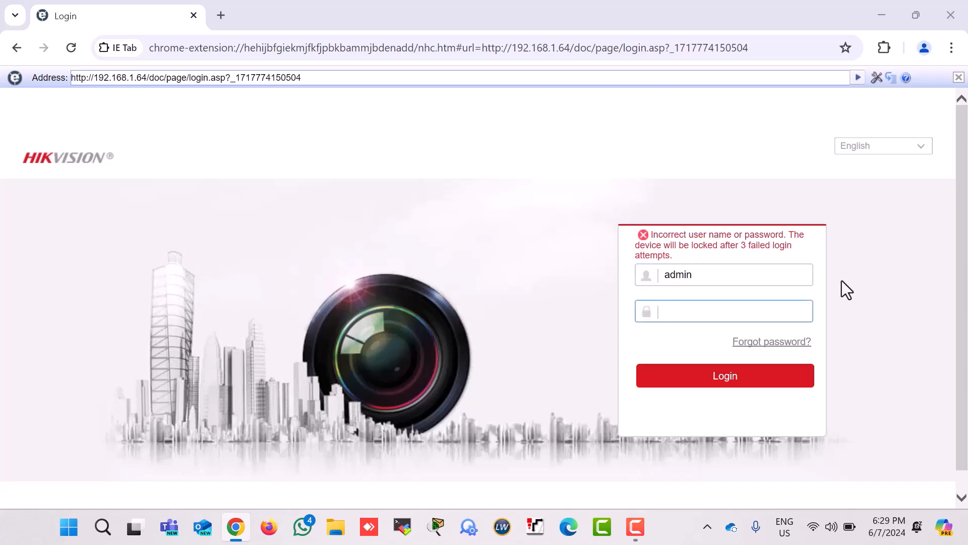
{"action": "type", "text": "password"}
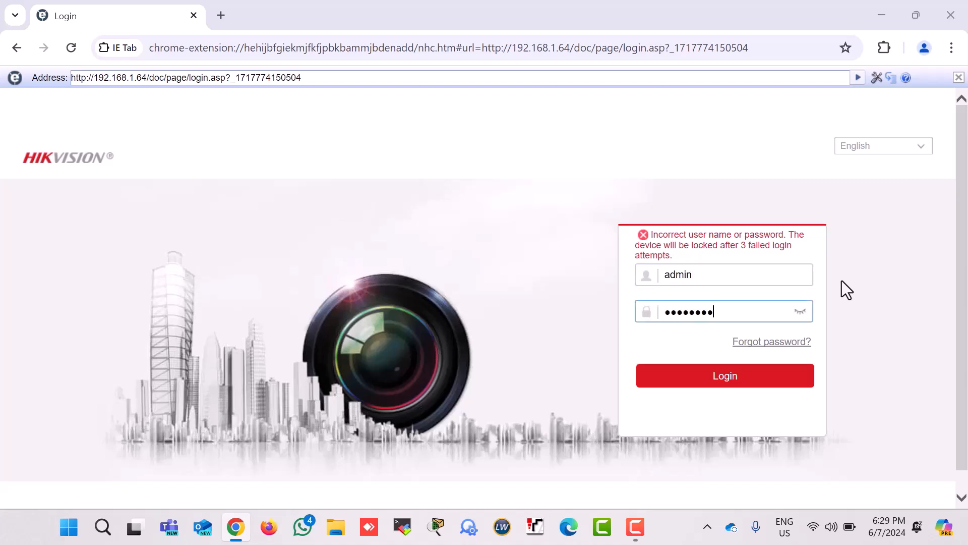
{"action": "left_click", "coordinate": [468, 527]}
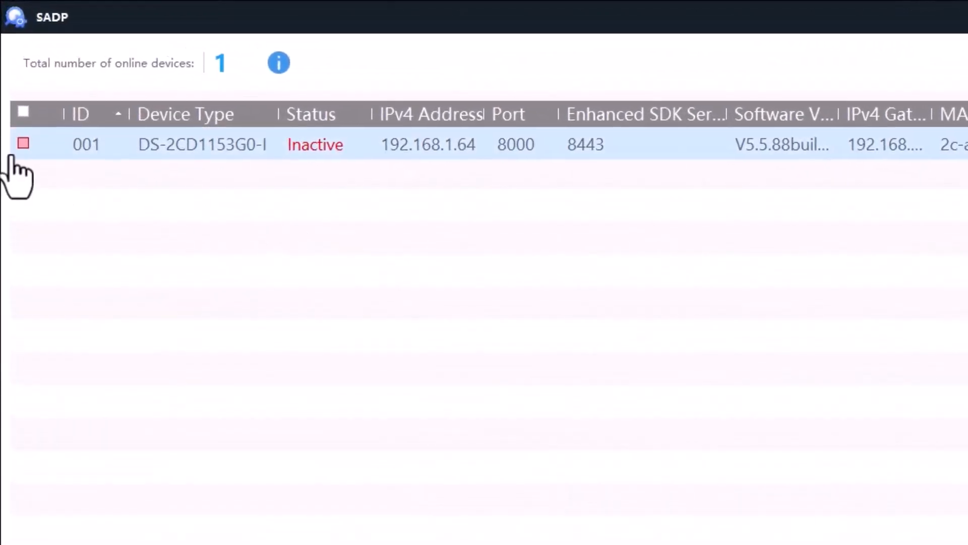
Tick the inactive DS-2CD1153G0-I camera at 192.168.1.64 in the SADP device list
{"action": "left_click", "coordinate": [23, 144]}
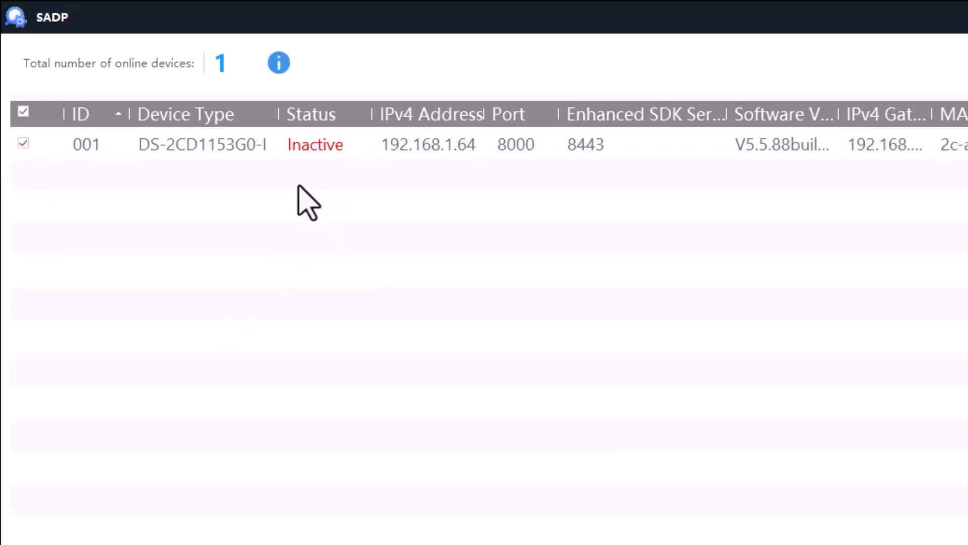
{"action": "mouse_move", "coordinate": [424, 188]}
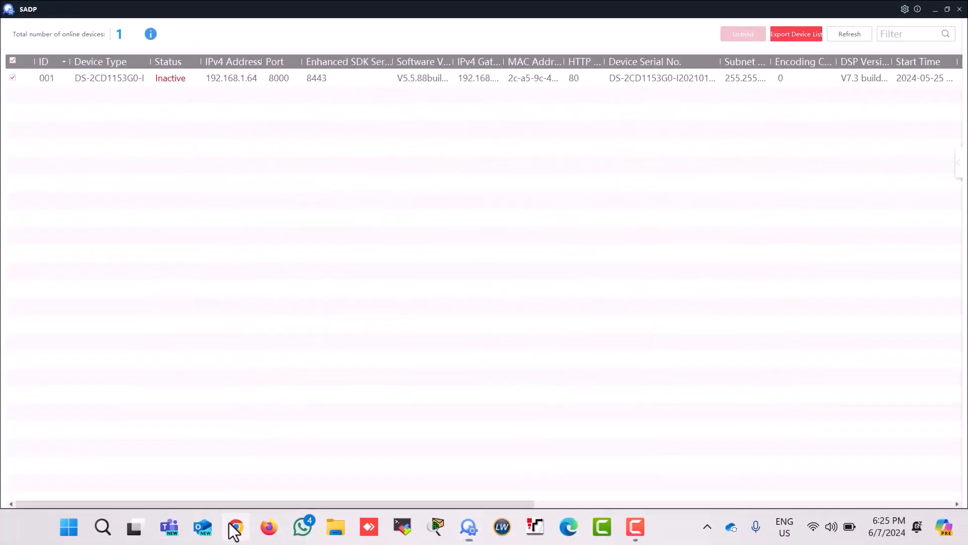
Enter and confirm a new admin password in the Activation dialog to activate the camera
{"action": "left_click", "coordinate": [235, 527]}
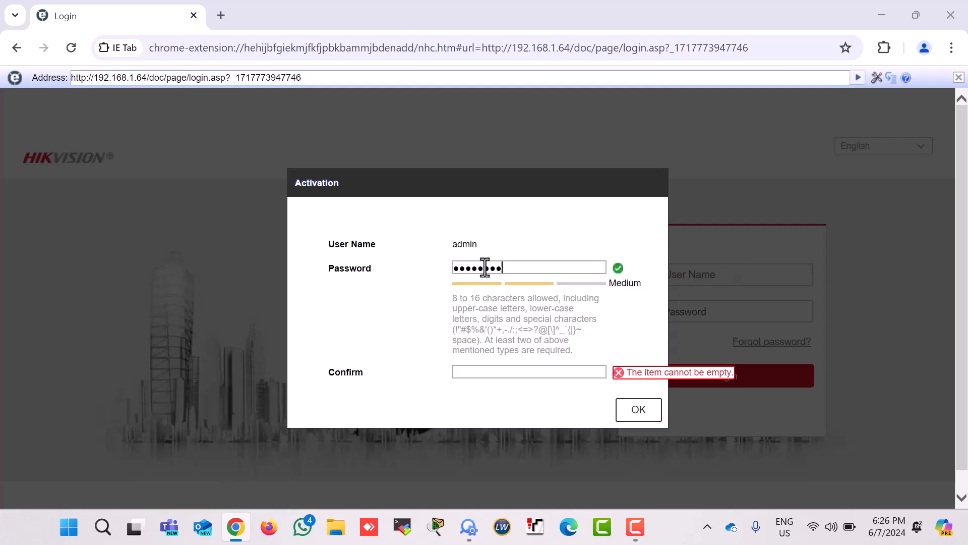
{"action": "type", "text": "•••••"}
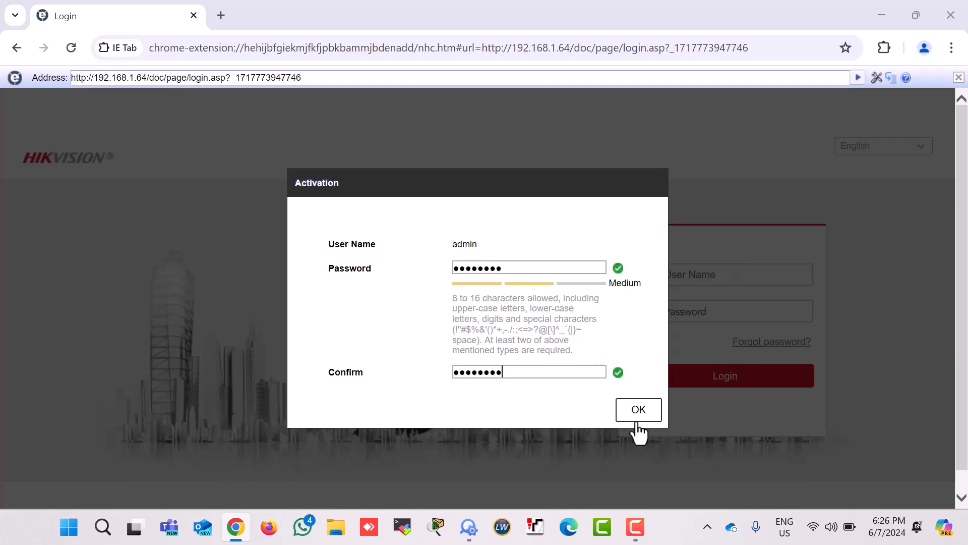
{"action": "left_click", "coordinate": [638, 410]}
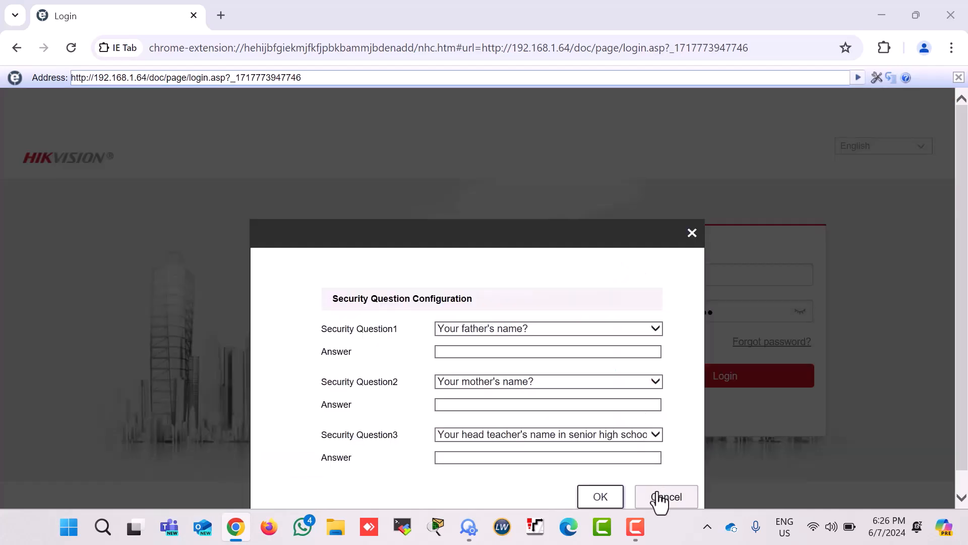